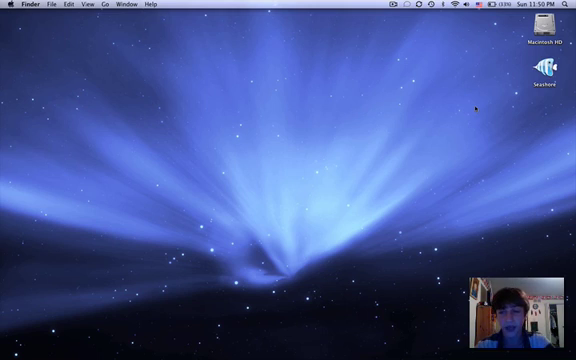
- Launch Seashore from the Dock so the New Image dialog appears
{"action": "left_click", "coordinate": [544, 72]}
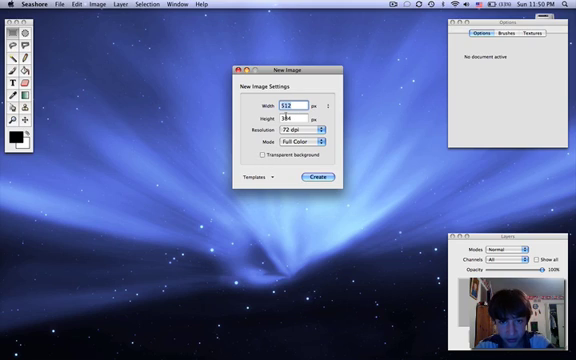
- Create the new blank gray canvas for sketching black brush strokes
{"action": "left_click", "coordinate": [328, 108]}
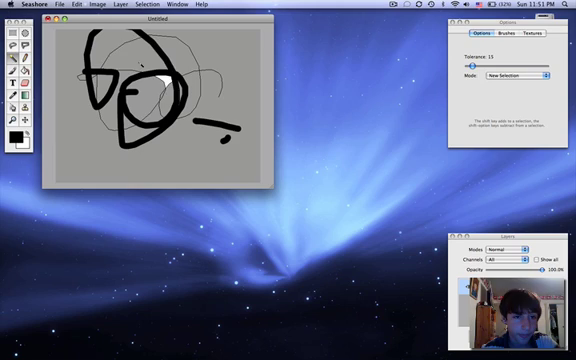
{"action": "left_click", "coordinate": [138, 72]}
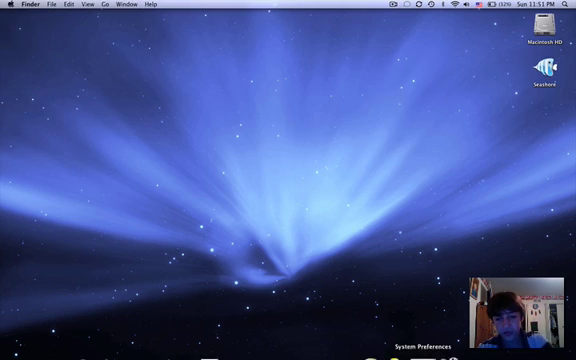
{"action": "mouse_move", "coordinate": [210, 320]}
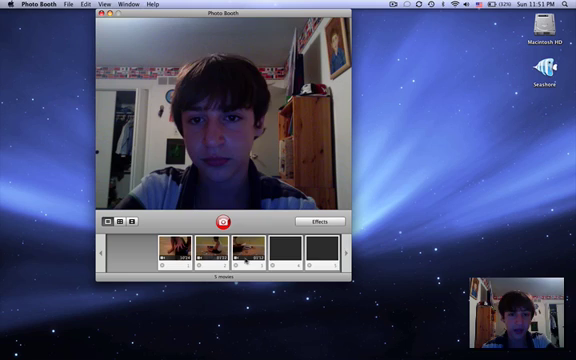
- Take a Photo Booth snapshot with the red shutter and save it to the desktop
{"action": "left_click", "coordinate": [220, 220]}
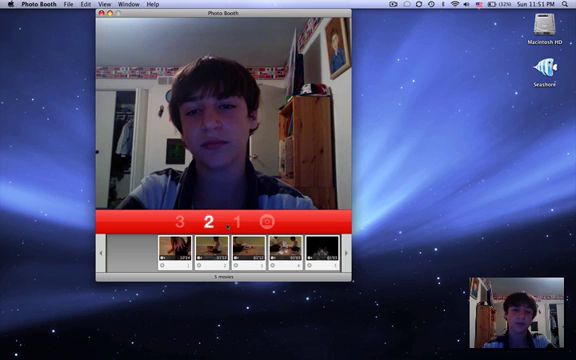
{"action": "left_click", "coordinate": [232, 222]}
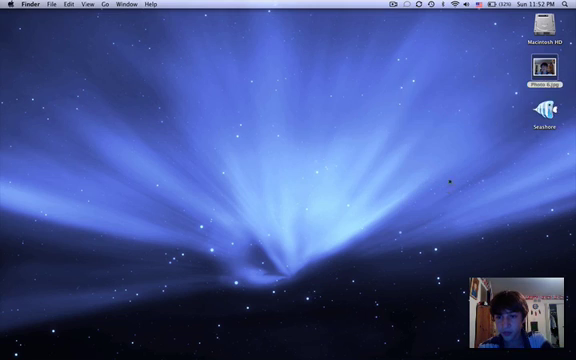
- Open the desktop snapshot in Seashore and paint a black mustache and goatee on the face
{"action": "double_click", "coordinate": [540, 110]}
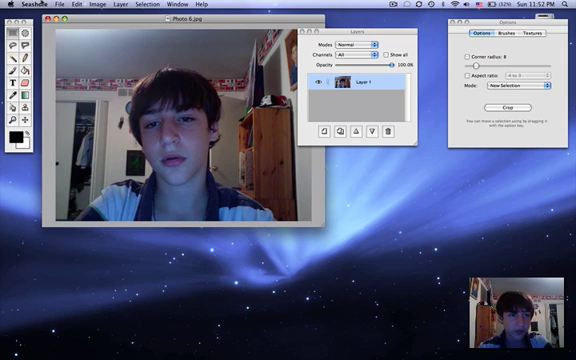
{"action": "left_click", "coordinate": [62, 8]}
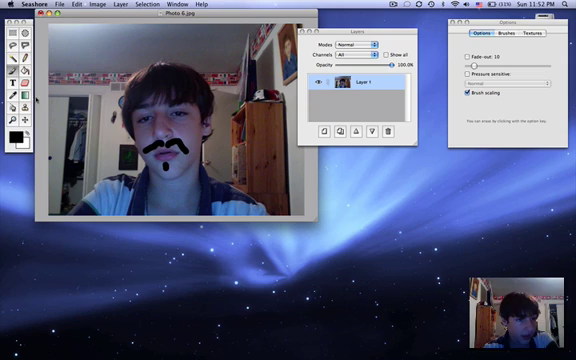
{"action": "mouse_move", "coordinate": [18, 138]}
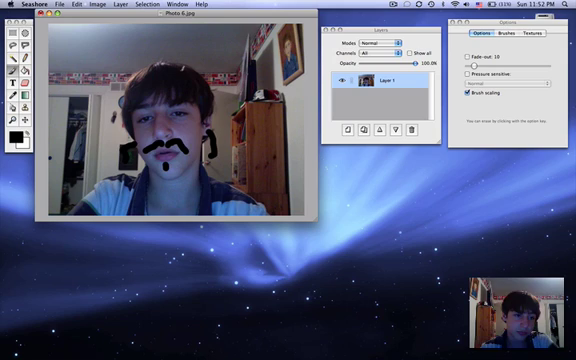
{"action": "left_click", "coordinate": [16, 136]}
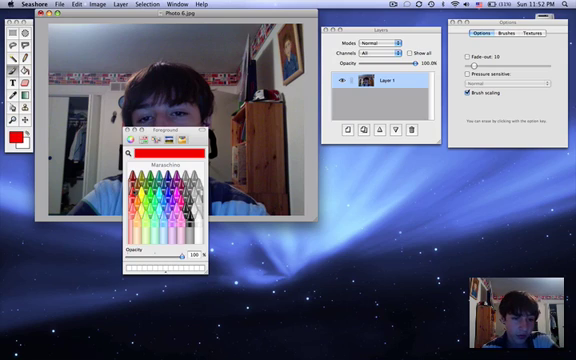